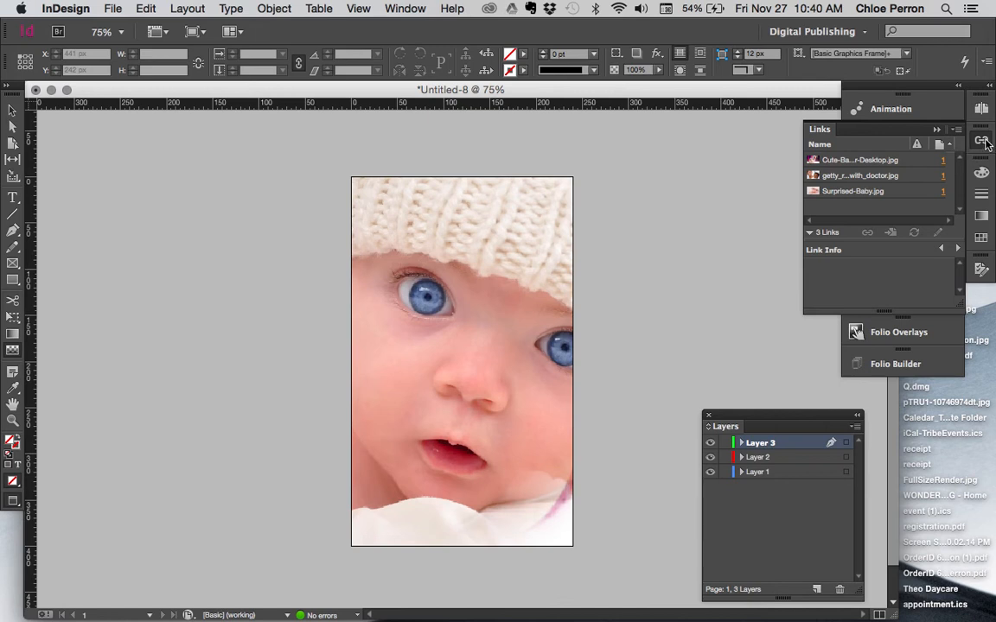
Collapse the Links panel and make Layer 1 the active layer with Layers 2 and 3 hidden
left_click(983, 141)
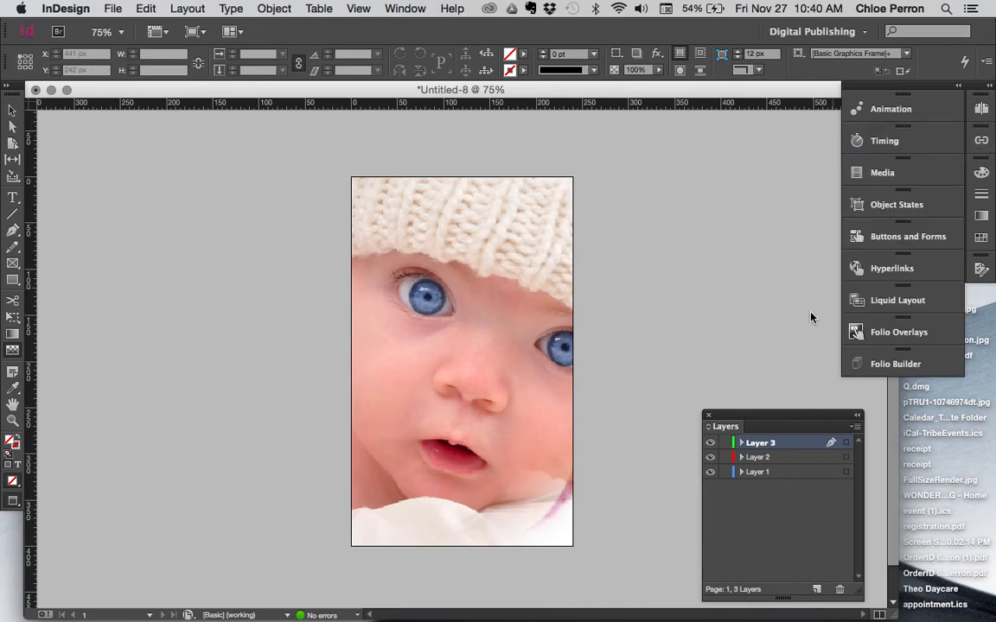
mouse_move(771, 485)
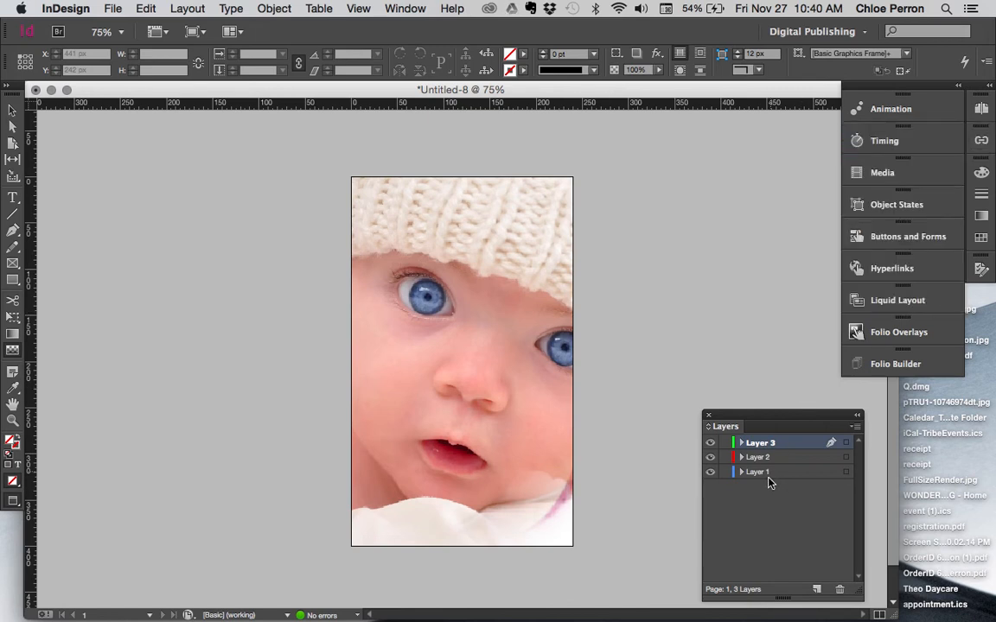
left_click(708, 457)
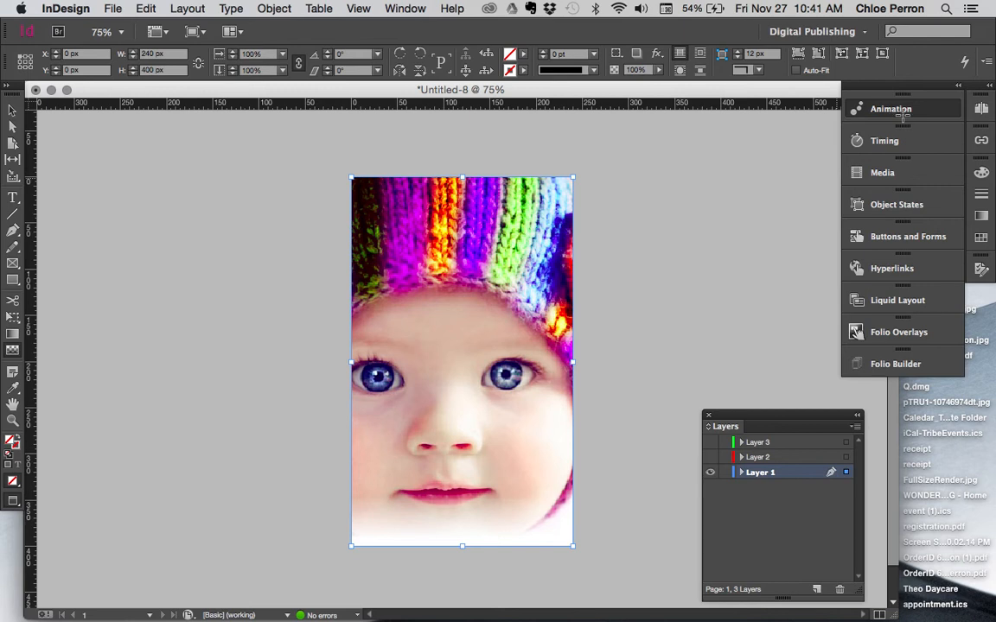
mouse_move(724, 156)
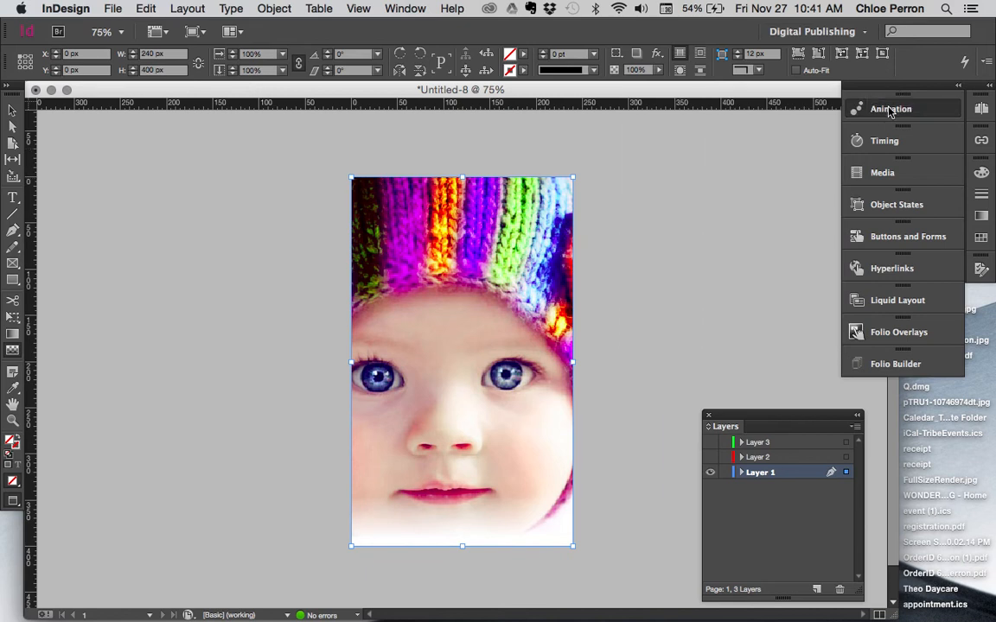
Show the Animation panel for the Layer 1 photo and rename its animation to 1
left_click(890, 107)
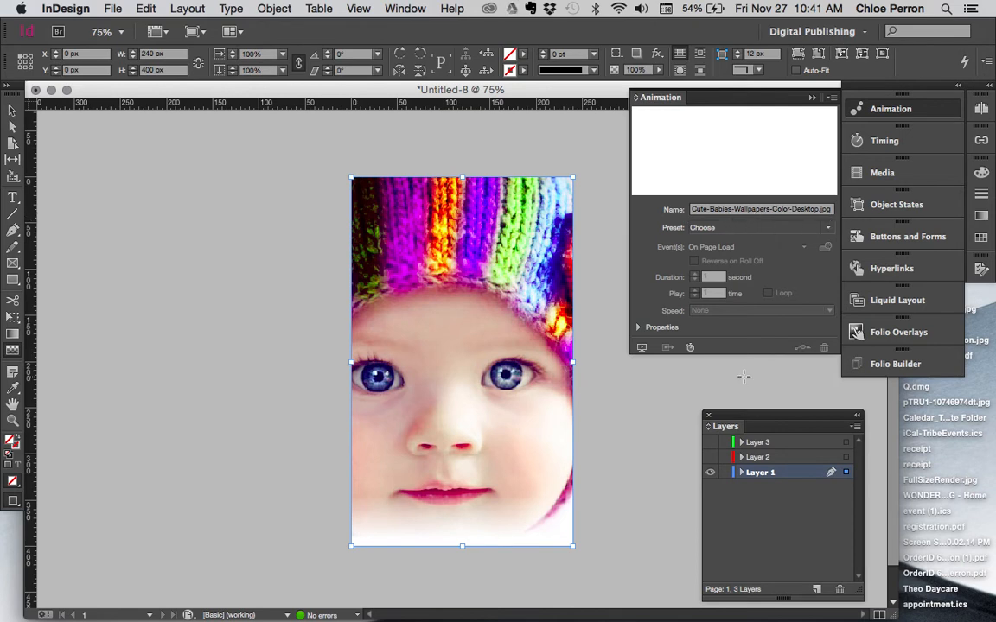
left_click(709, 472)
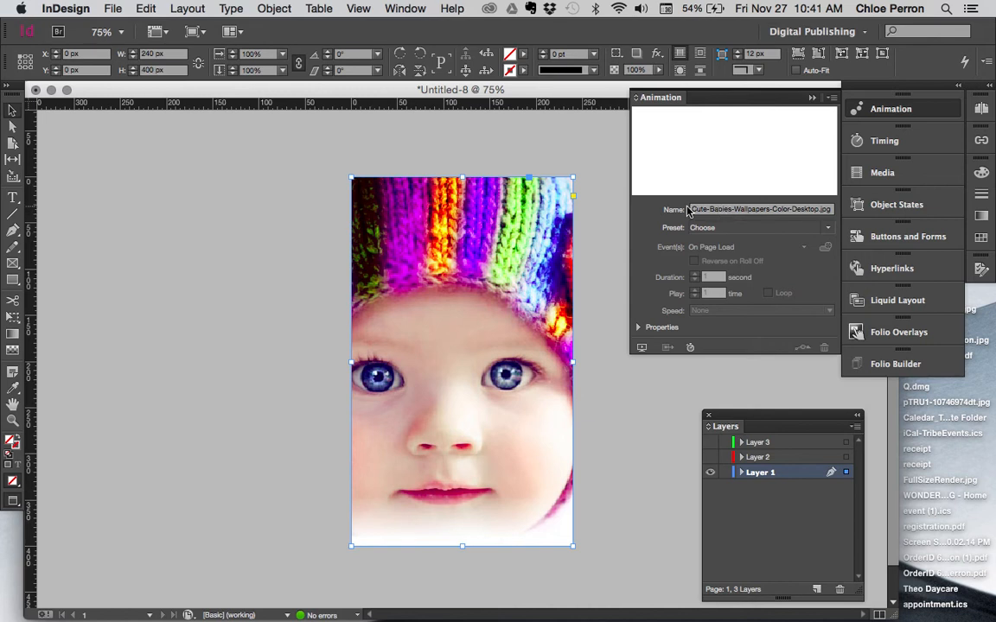
left_click(759, 209)
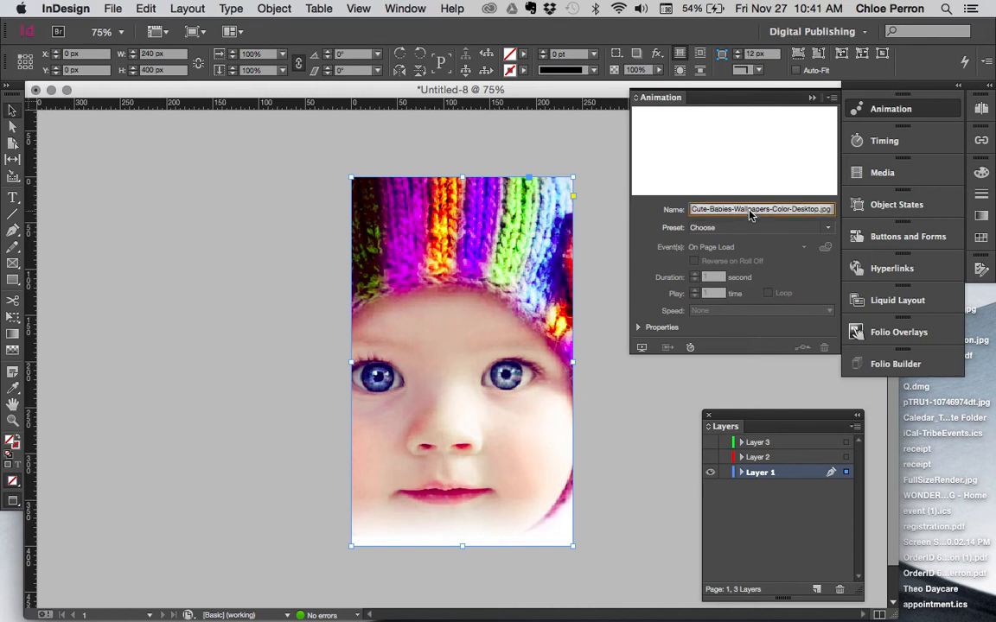
type("1")
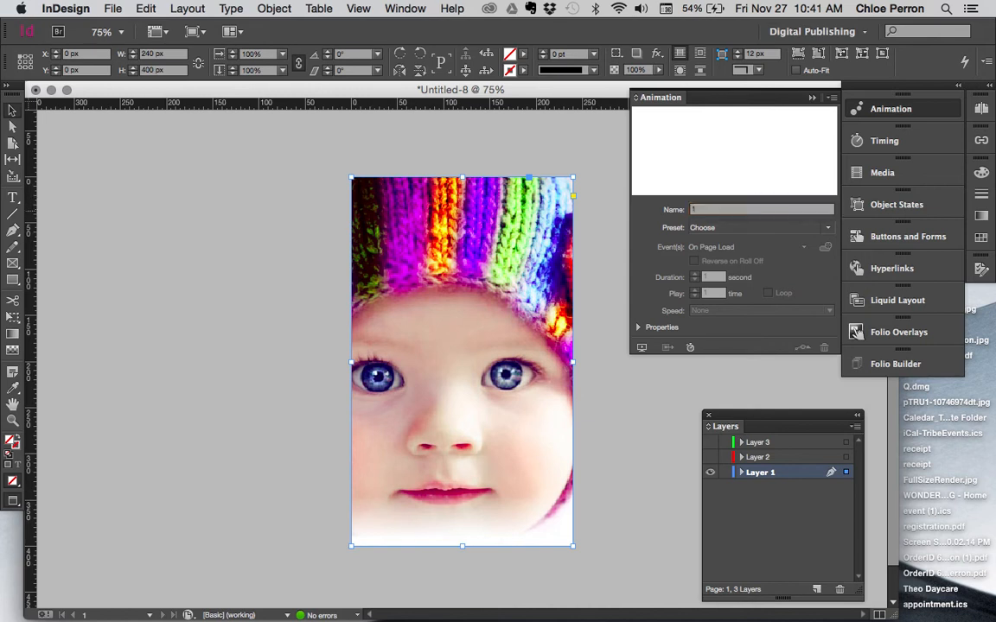
mouse_move(574, 278)
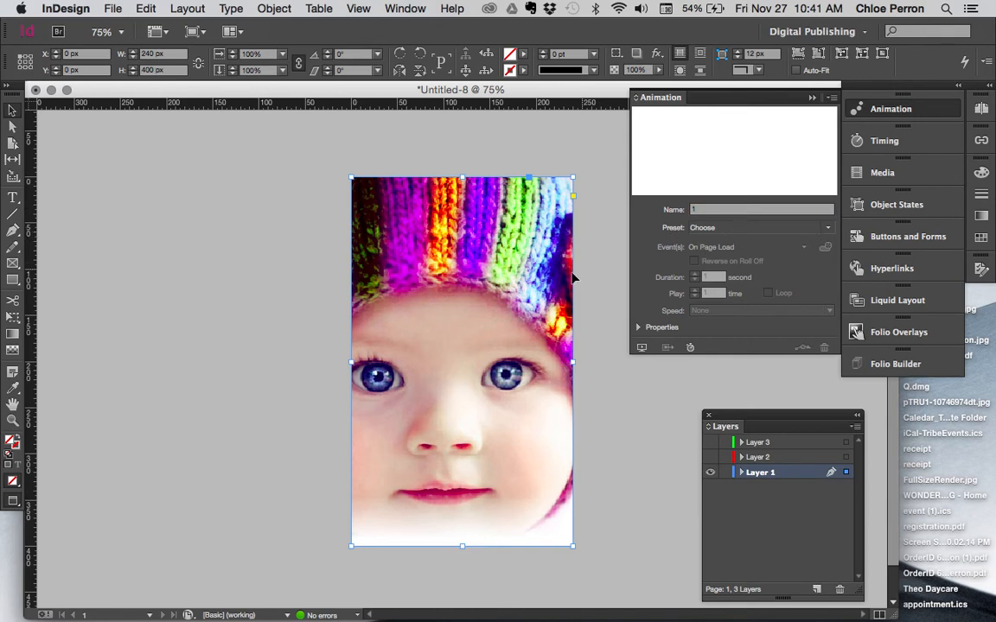
Try the Spring Left, Smoke and Spin presets, then settle on Fade In for the hat-baby photo
left_click(826, 228)
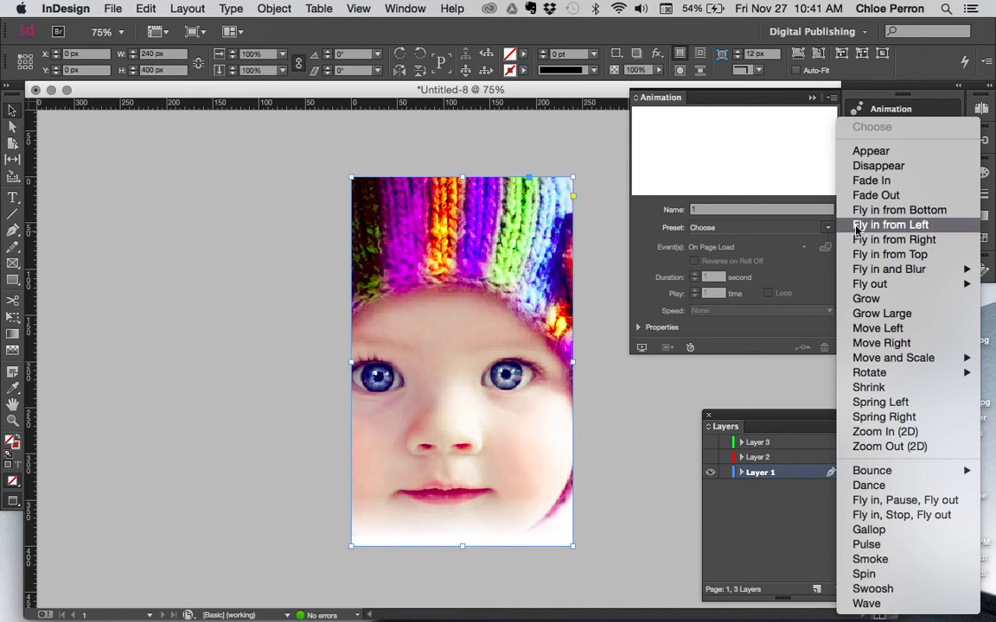
mouse_move(871, 180)
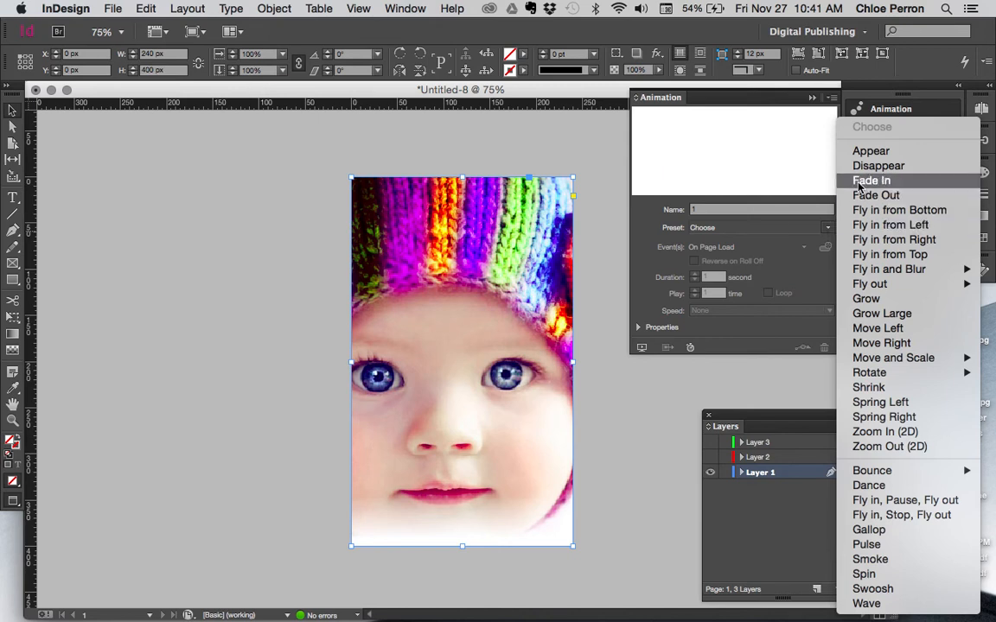
mouse_move(892, 356)
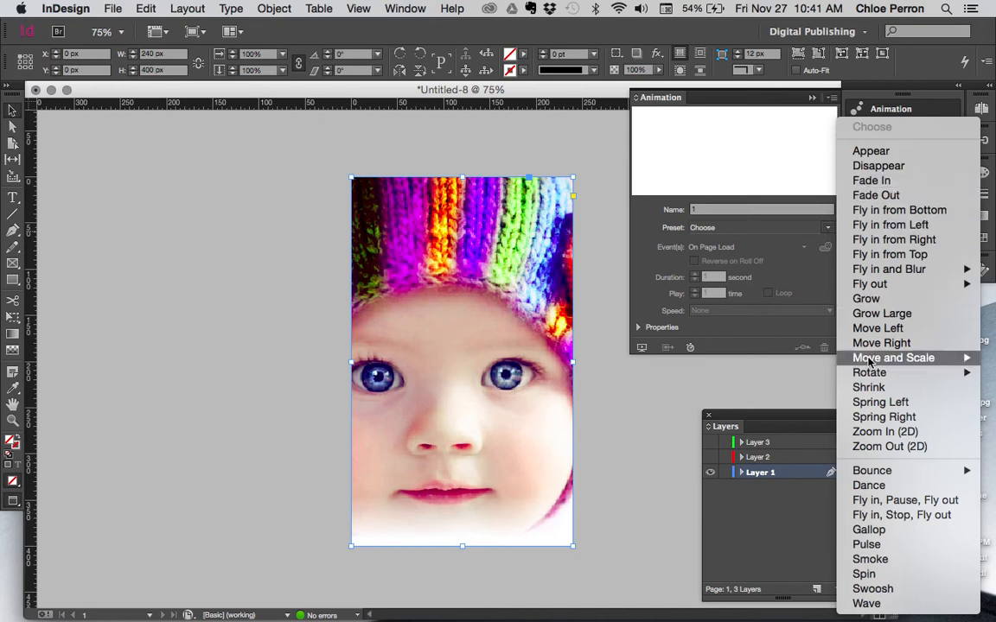
mouse_move(868, 374)
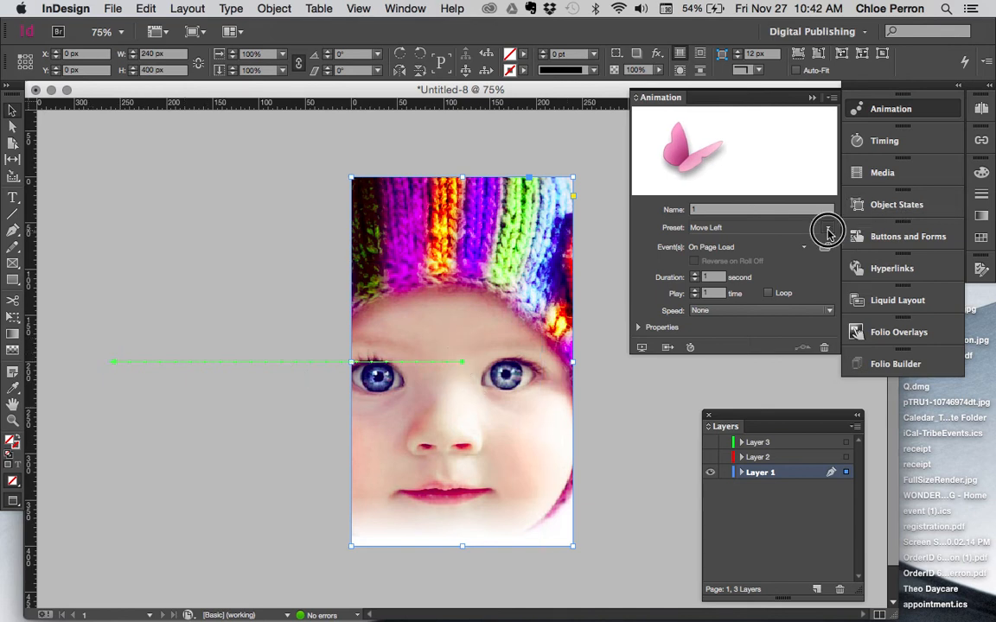
left_click(827, 227)
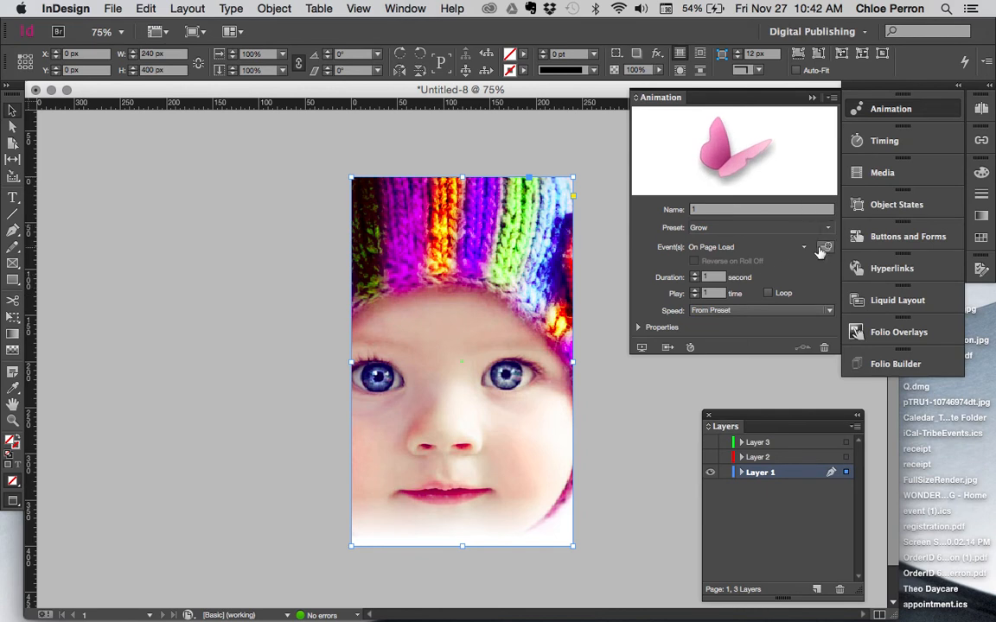
left_click(827, 228)
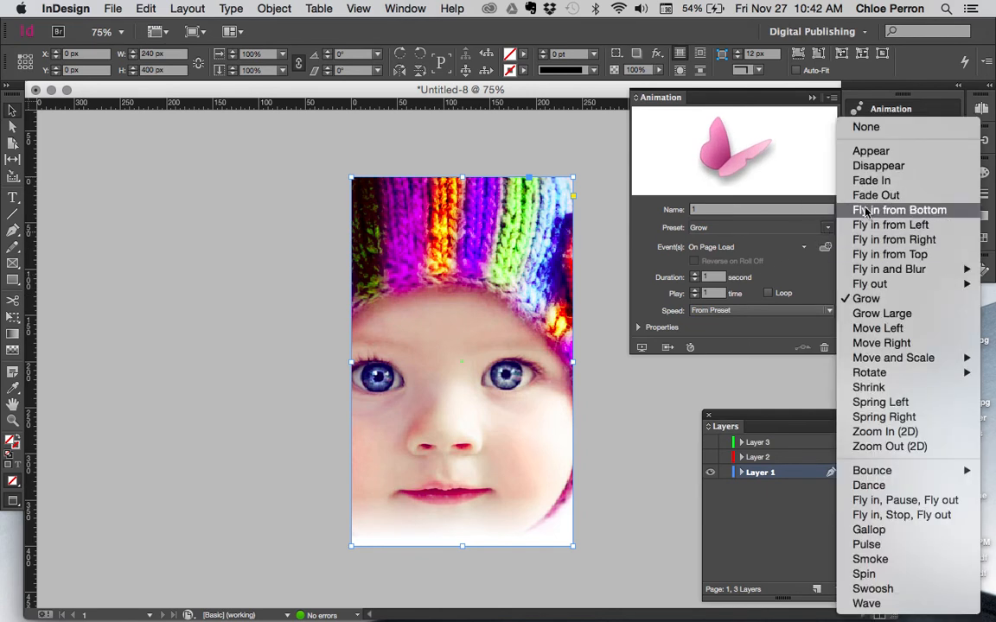
left_click(880, 401)
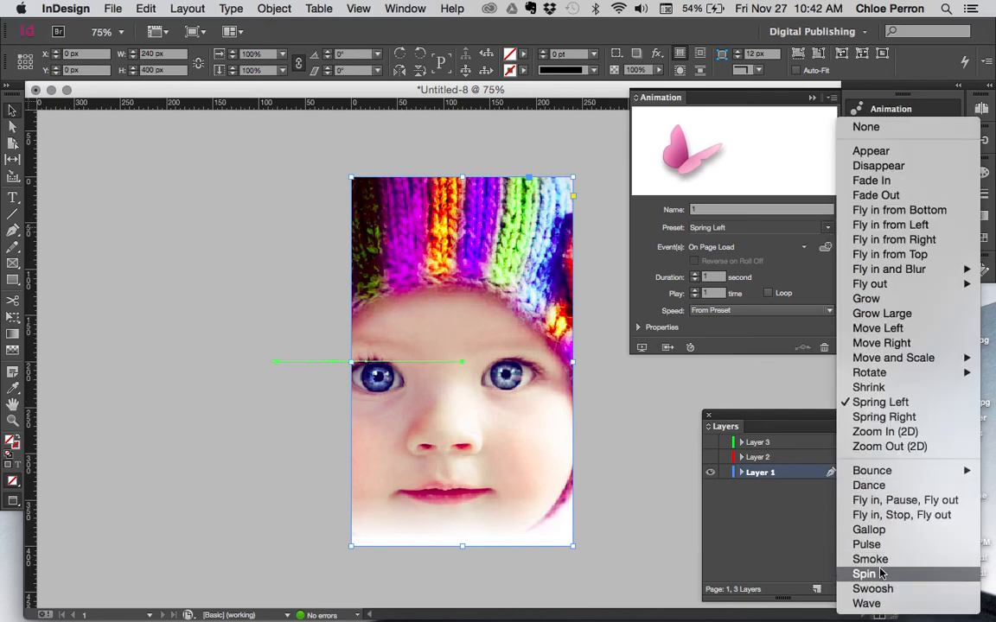
left_click(871, 560)
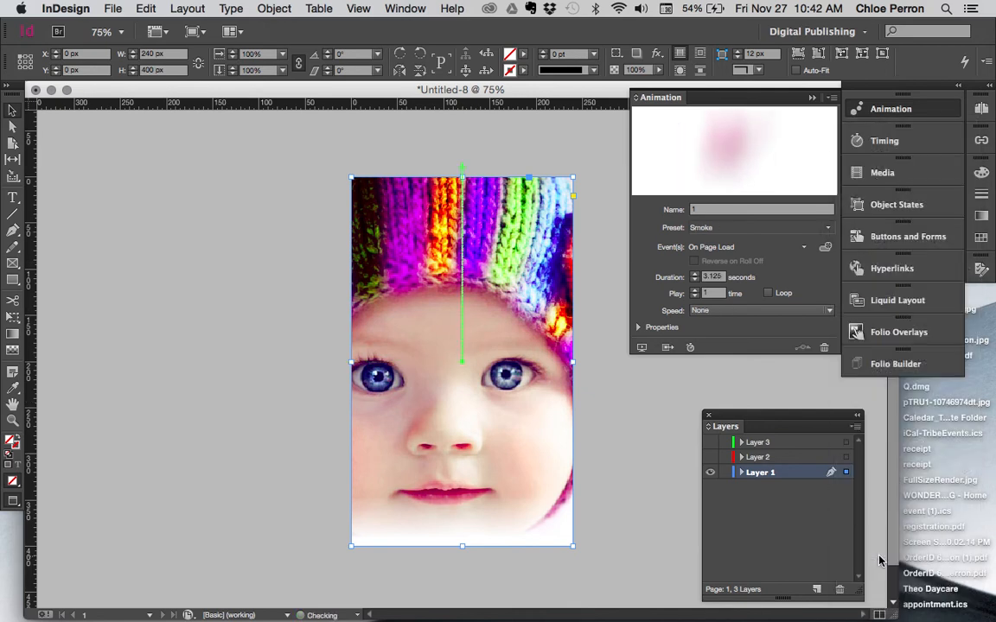
left_click(826, 228)
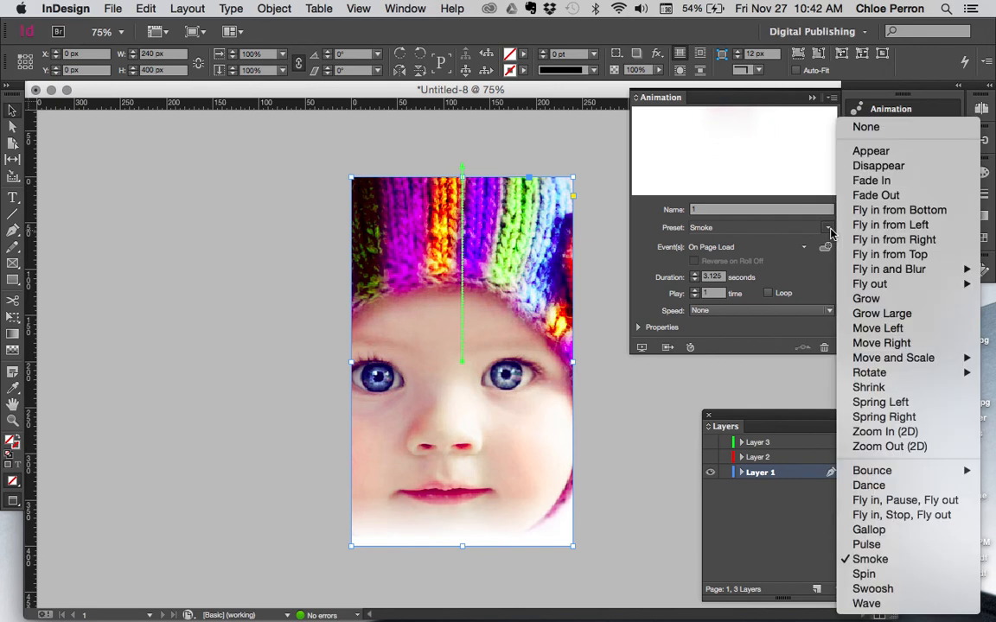
left_click(862, 574)
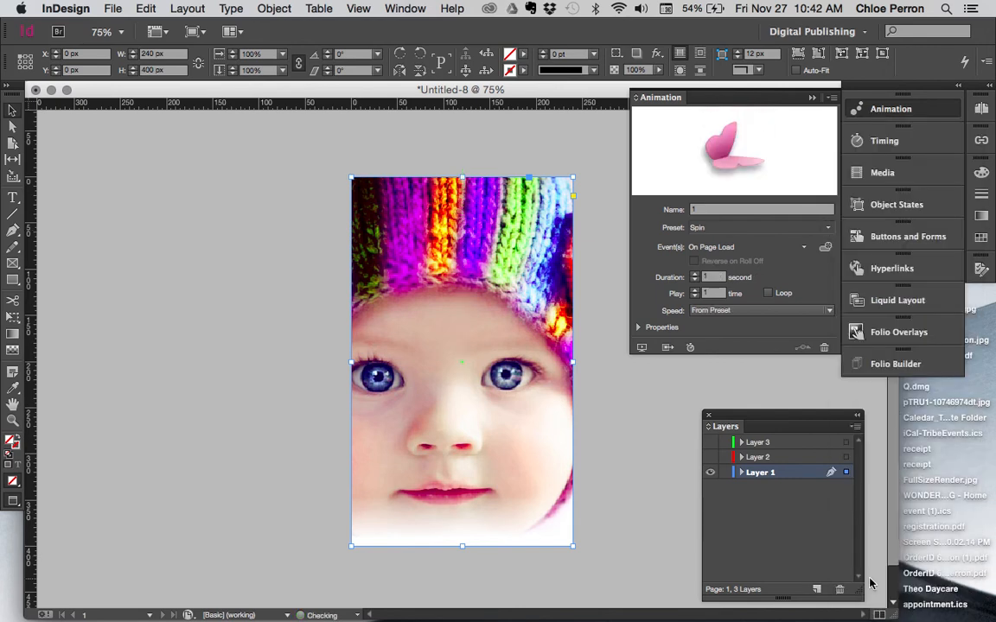
left_click(827, 229)
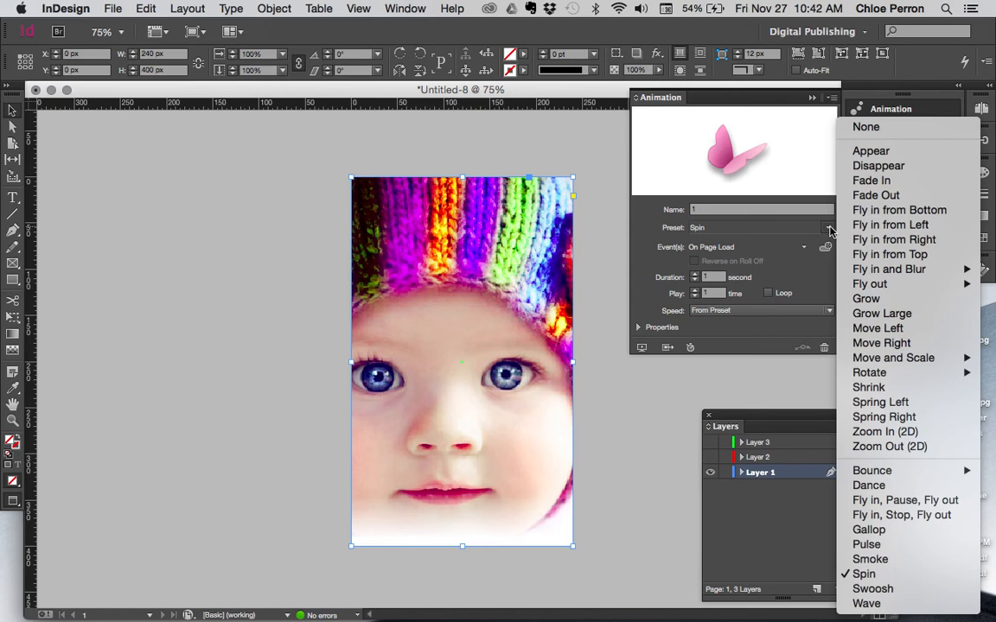
left_click(871, 180)
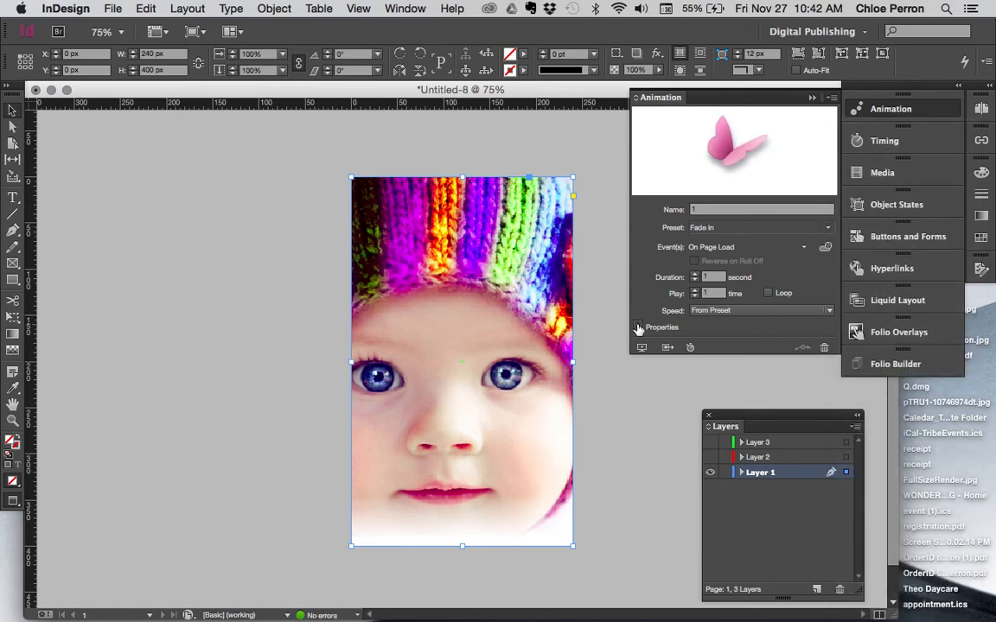
Expand the animation Properties, set Duration 2 seconds and enable Hide After Animating
left_click(640, 327)
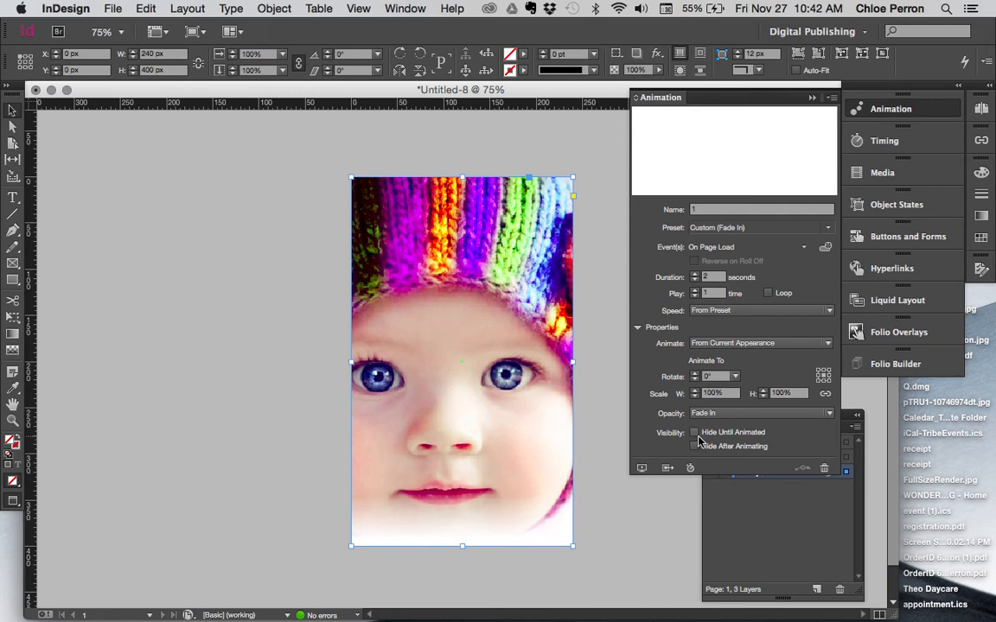
mouse_move(764, 439)
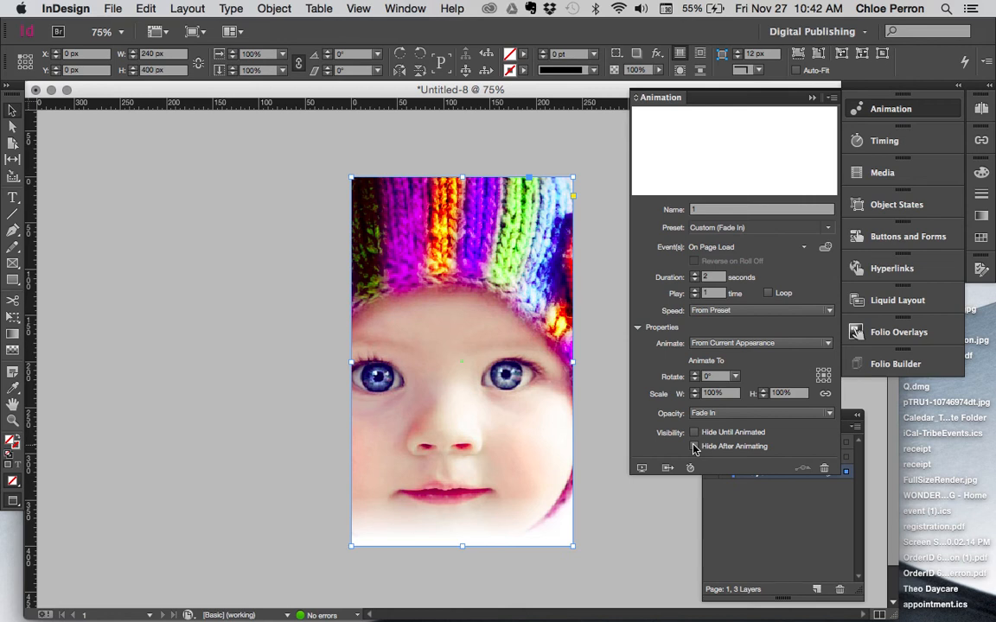
left_click(695, 446)
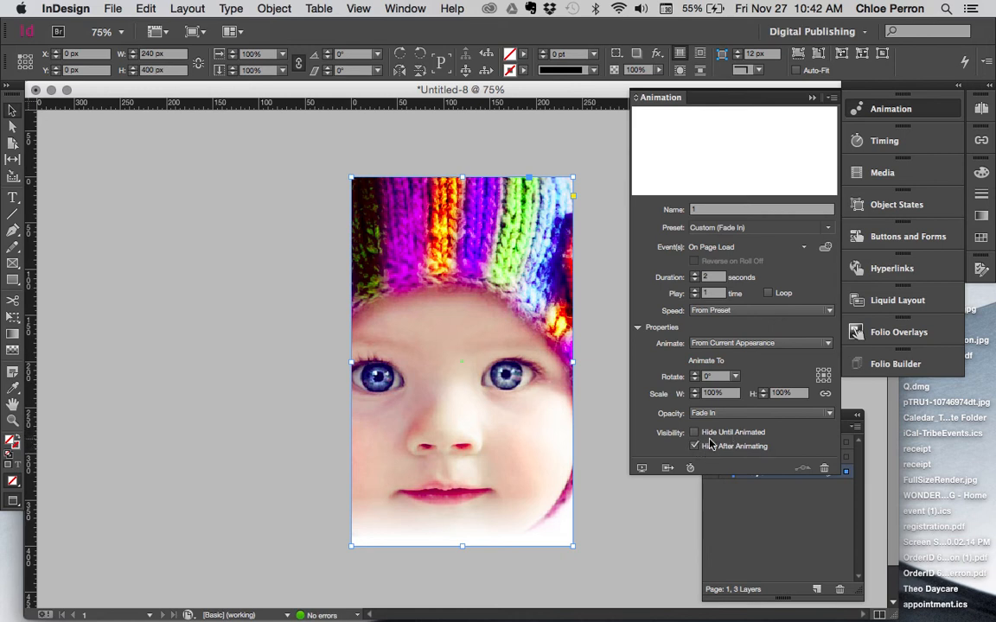
left_click(695, 446)
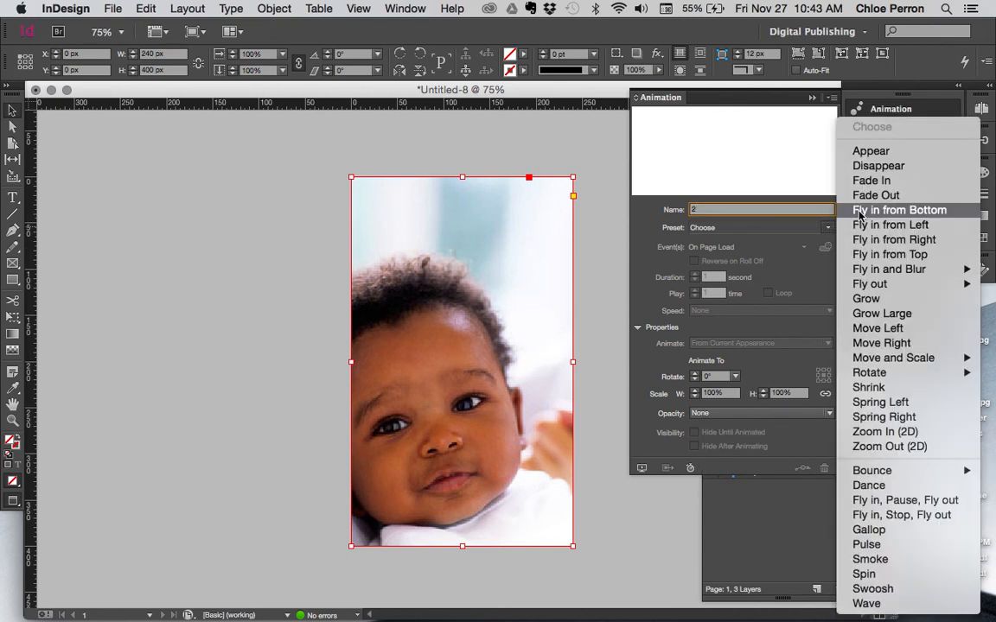
Apply Fade In to the dark-haired baby photo with Hide Until Animated and Hide After Animating
left_click(871, 180)
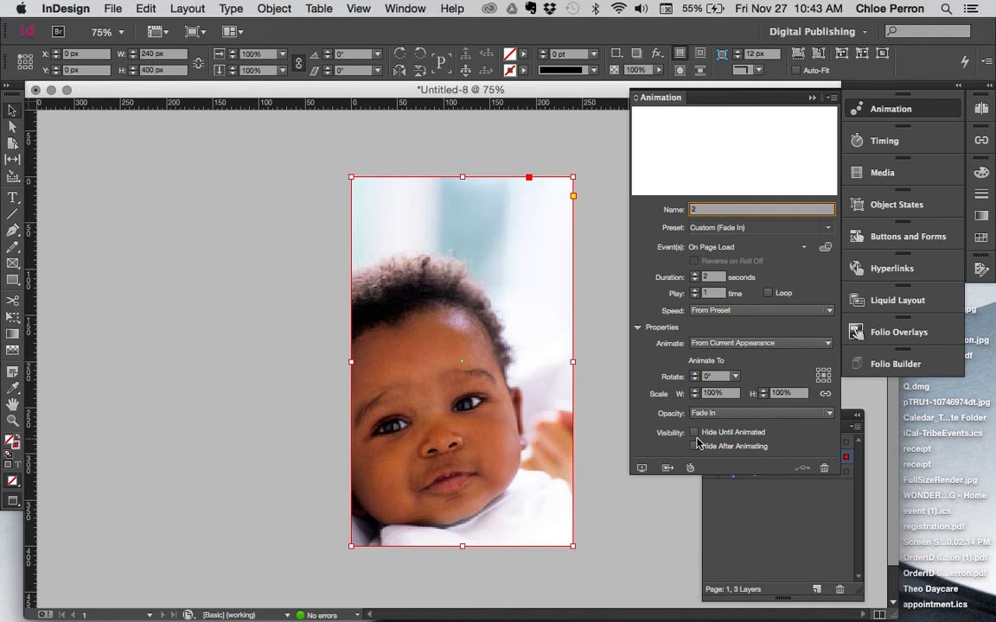
left_click(695, 433)
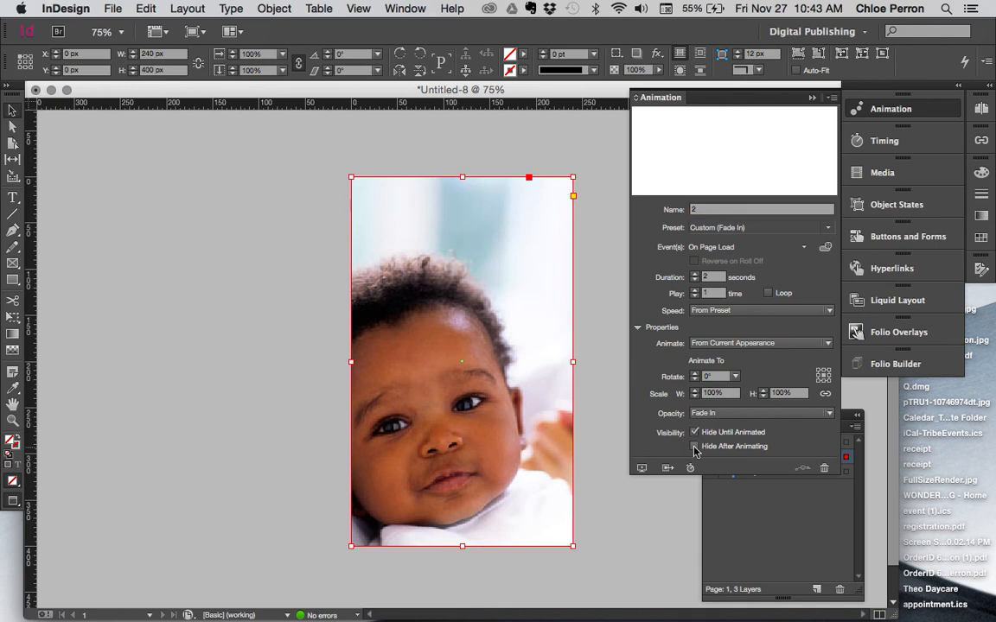
left_click(695, 446)
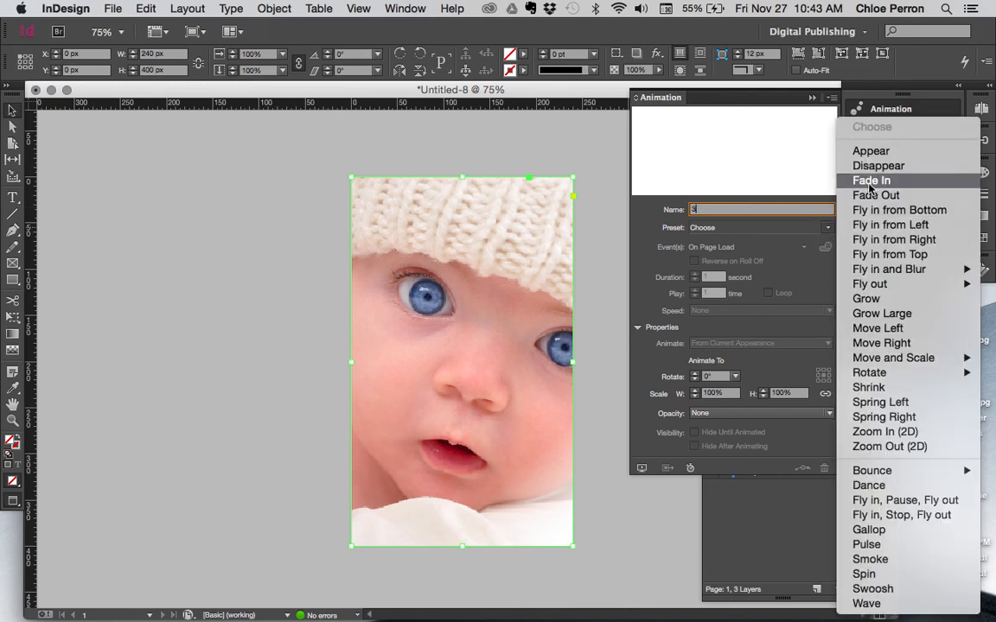
Apply Fade In to the white-hat baby photo with Hide Until Animated ticked
left_click(872, 180)
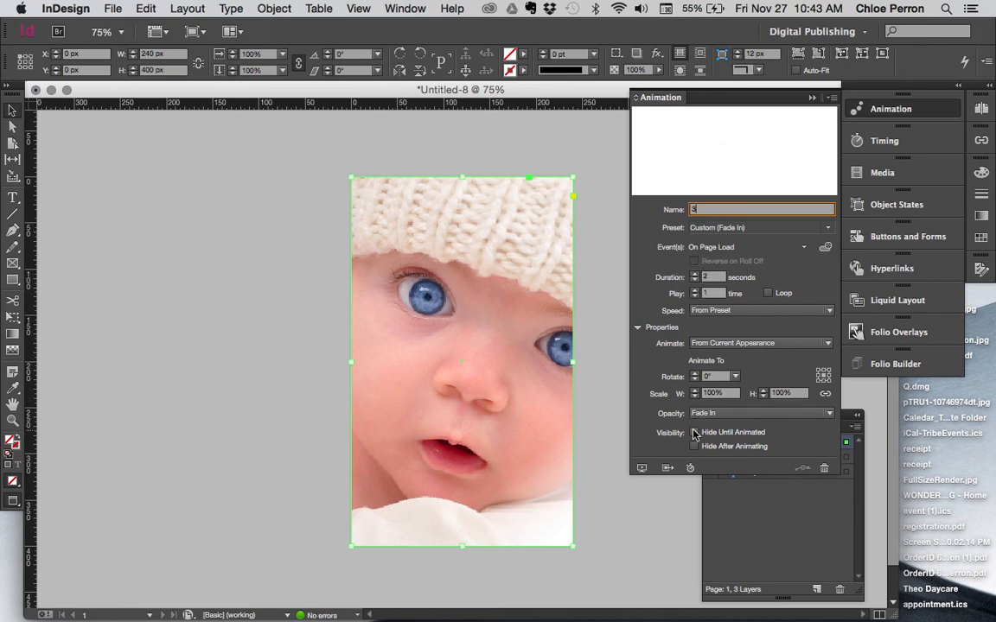
left_click(695, 432)
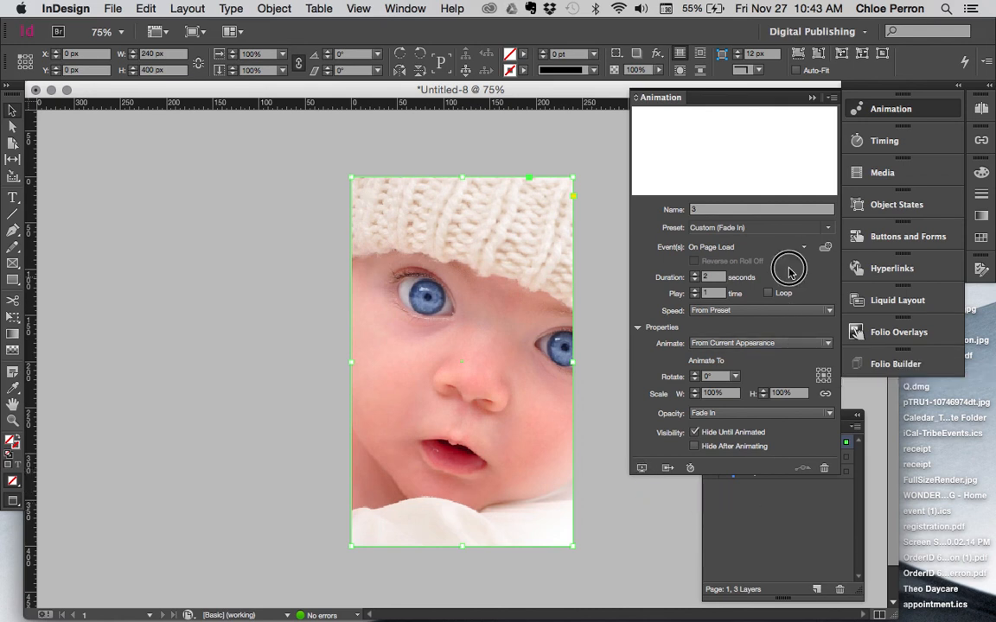
left_click(883, 141)
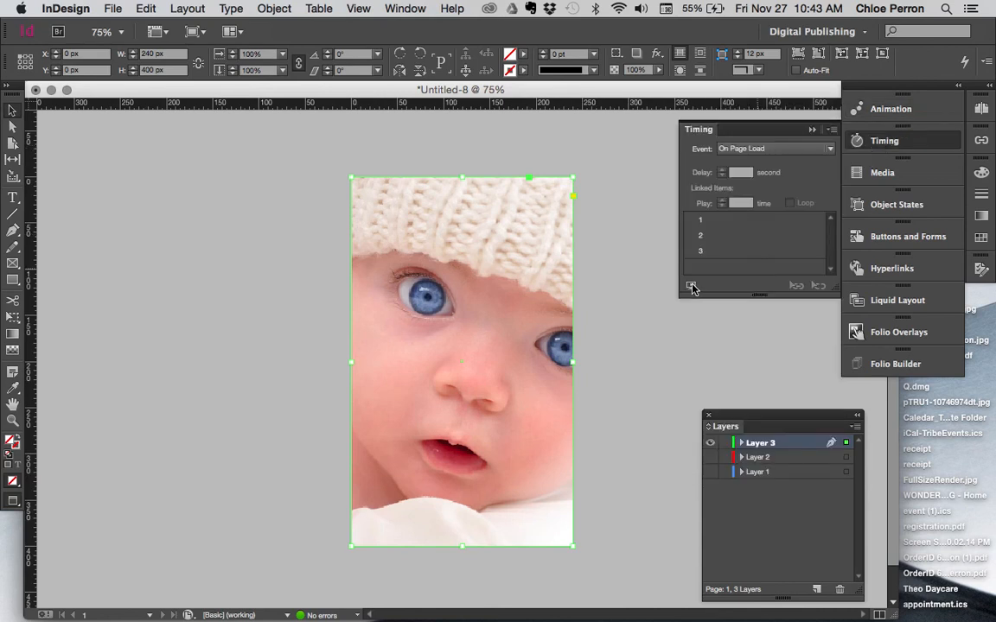
left_click(882, 173)
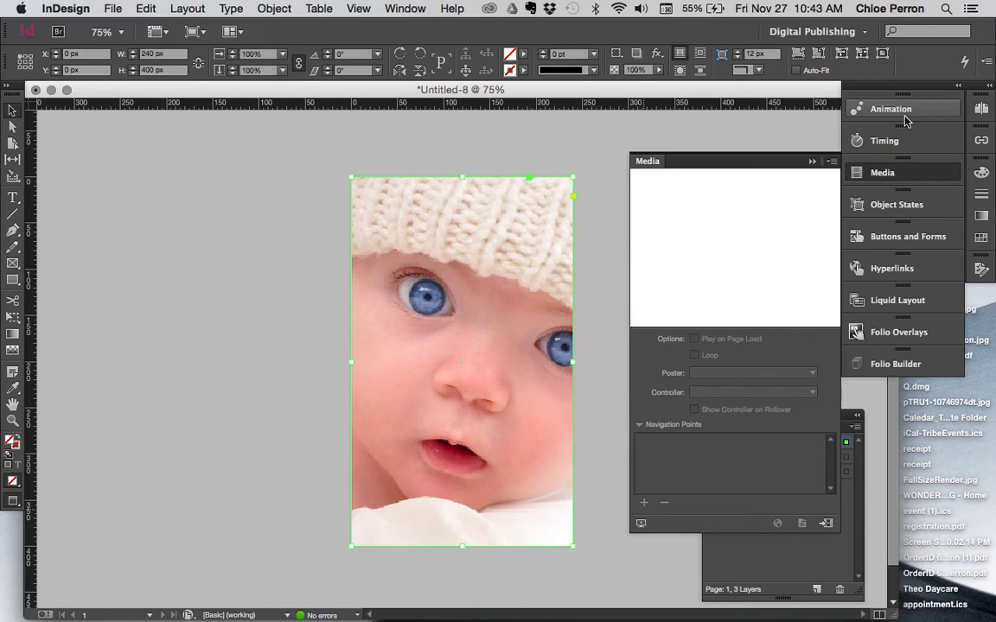
left_click(908, 235)
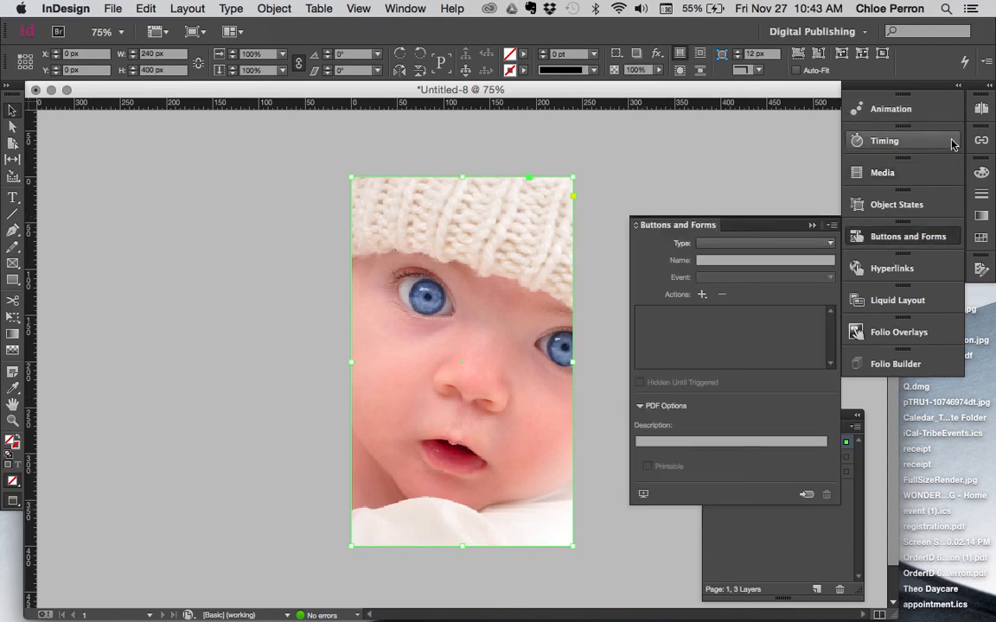
left_click(890, 107)
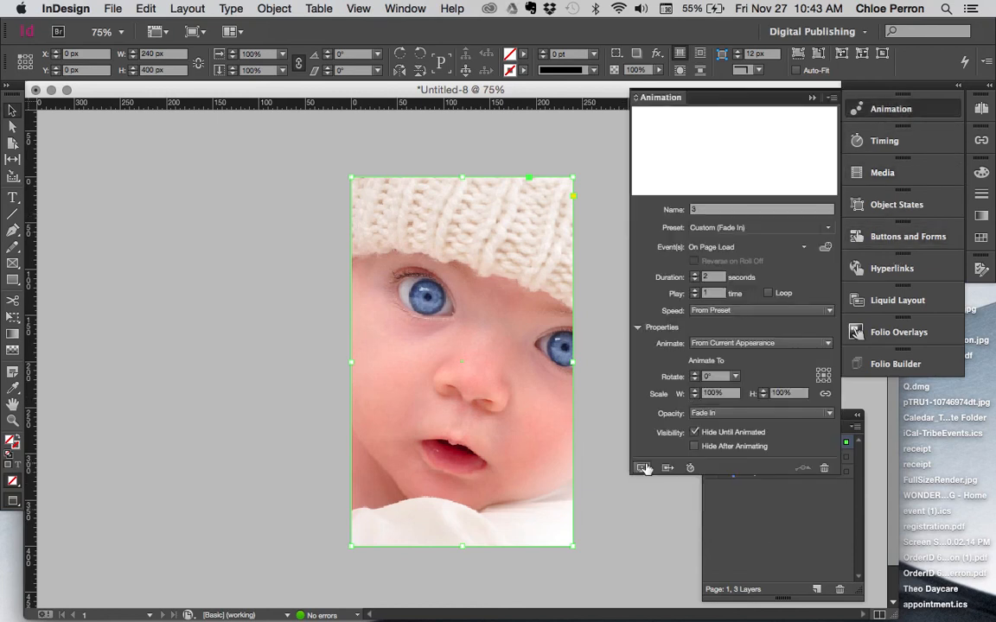
left_click(644, 467)
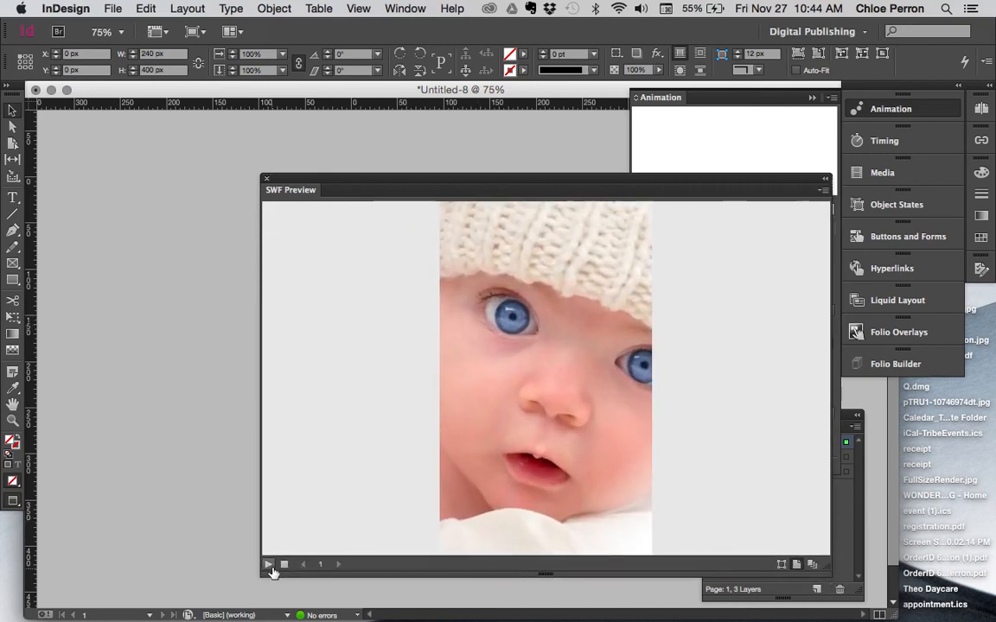
Play the fade-in in SWF Preview, then close the preview
left_click(268, 563)
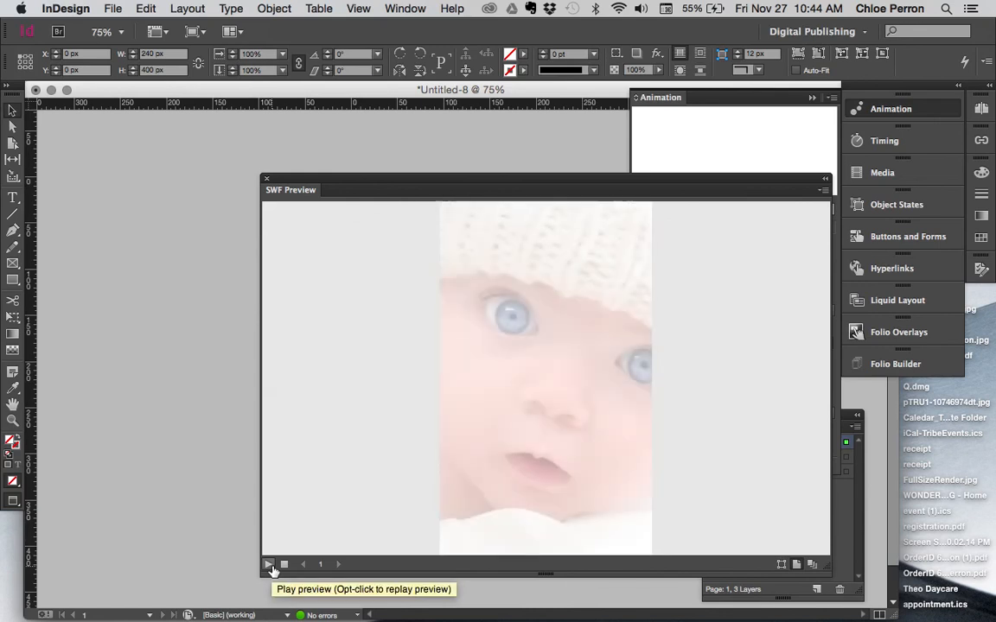
left_click(268, 564)
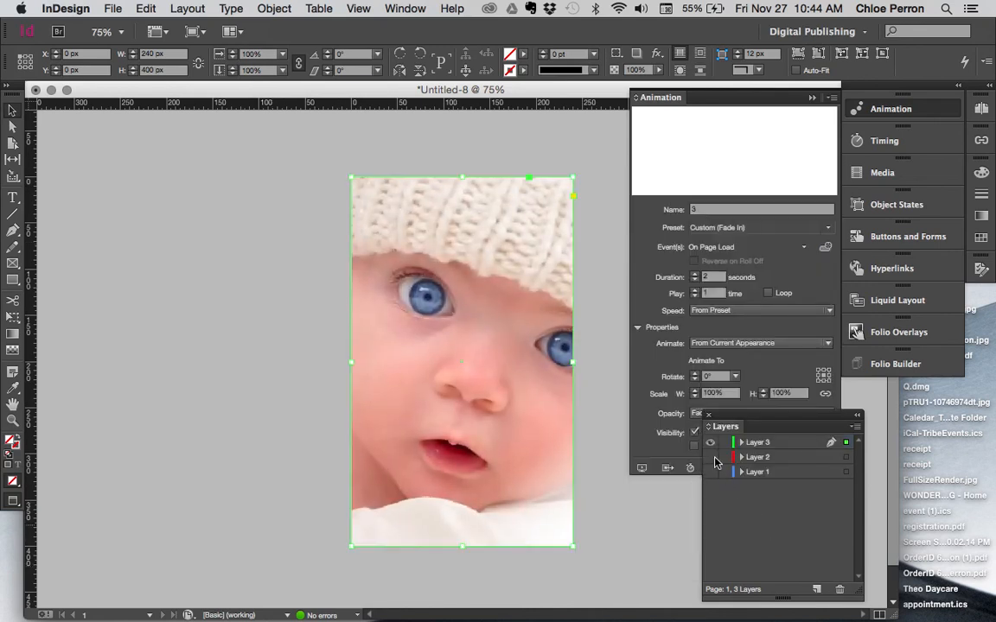
Make Layer 2 and Layer 1 visible, then run Preview Spread and play it
left_click(708, 470)
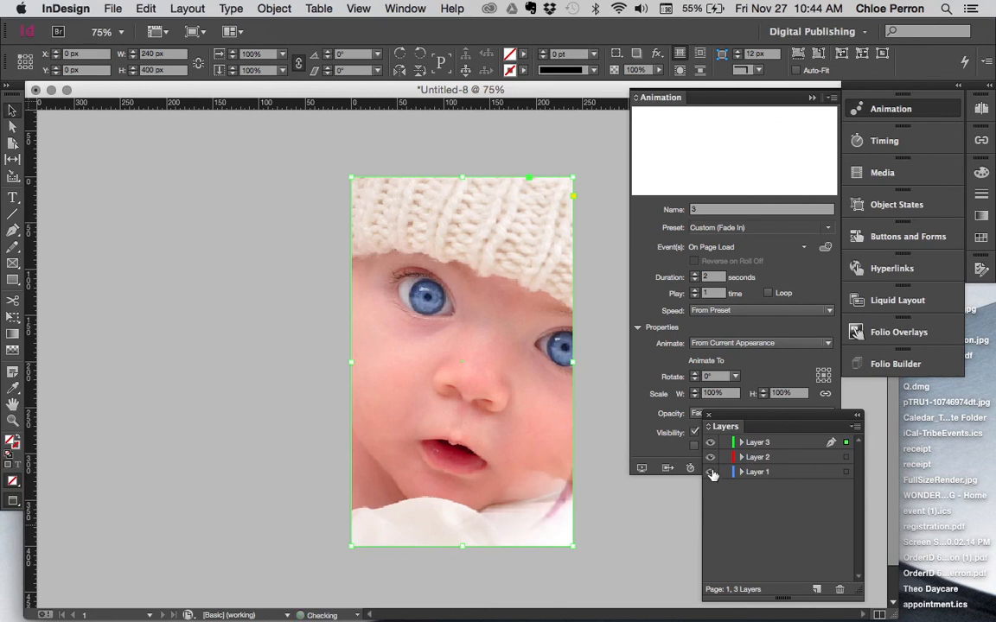
mouse_move(644, 471)
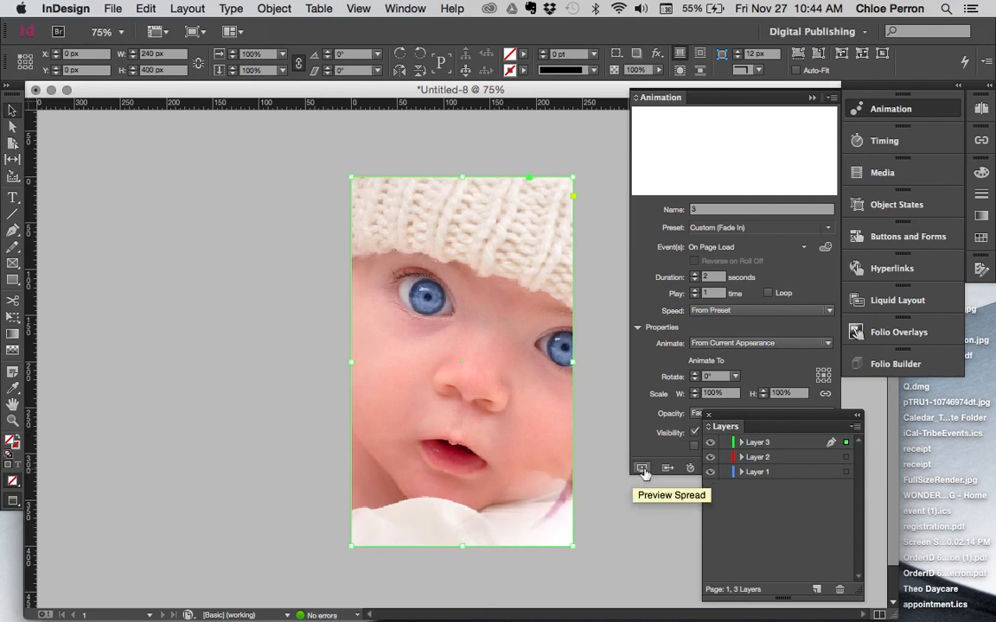
left_click(643, 467)
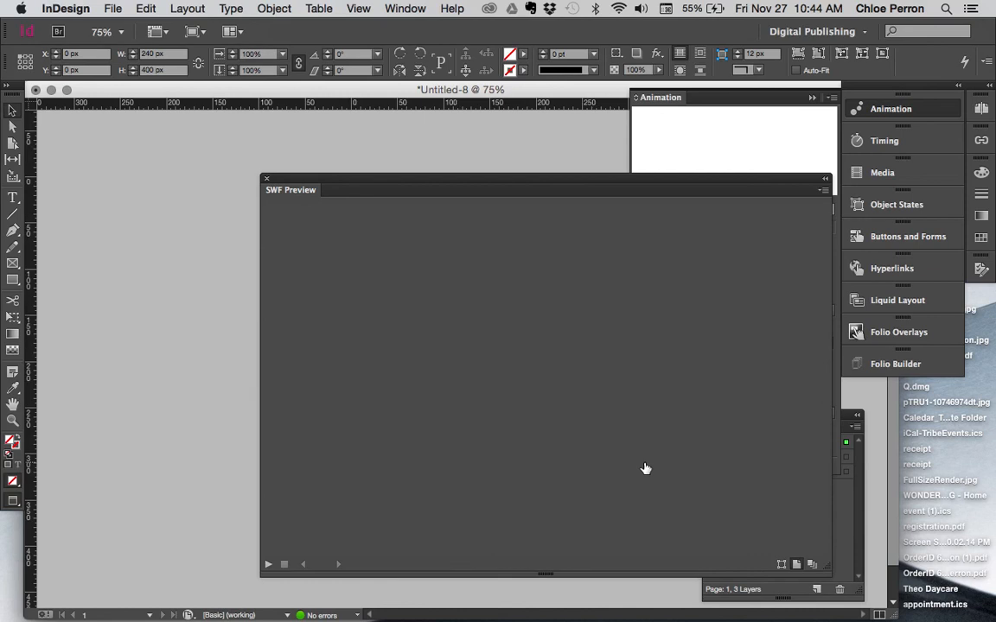
left_click(268, 563)
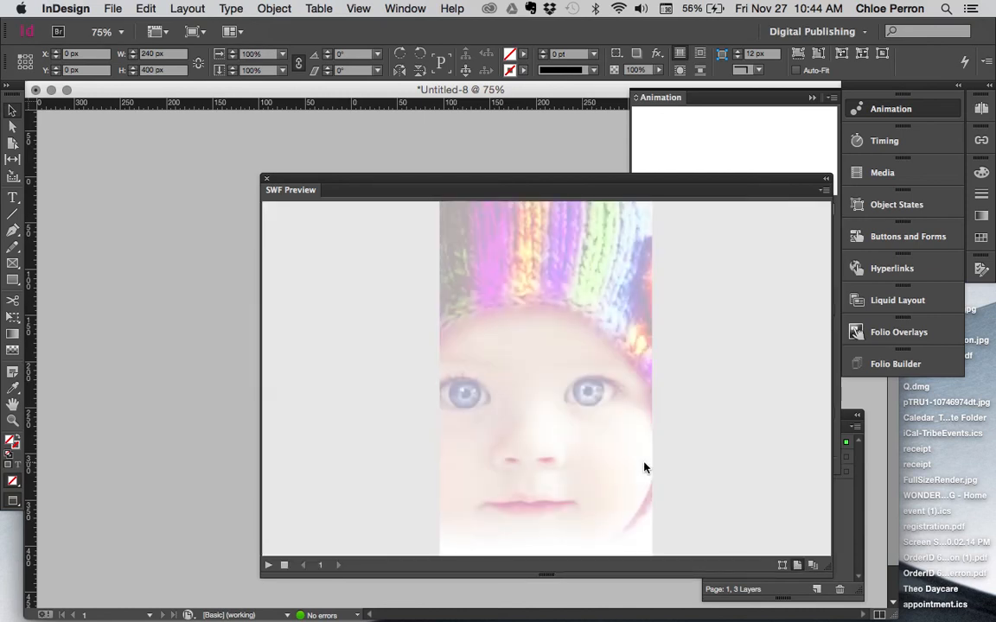